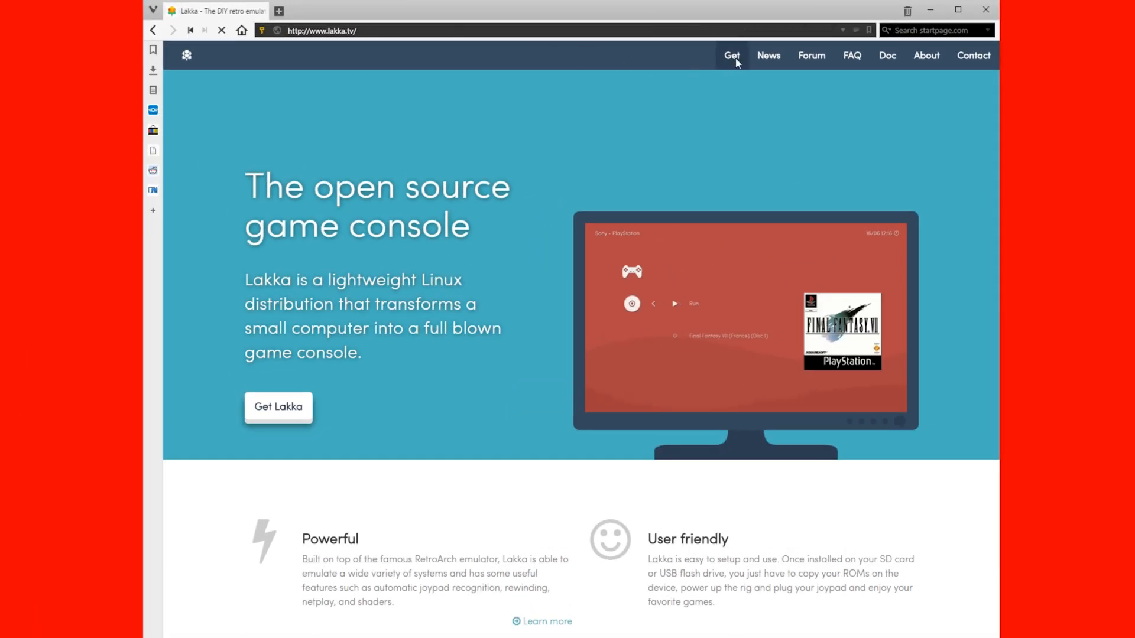
# Go to the Get section and continue past the disclaimer via Get Lakka
pyautogui.click(732, 55)
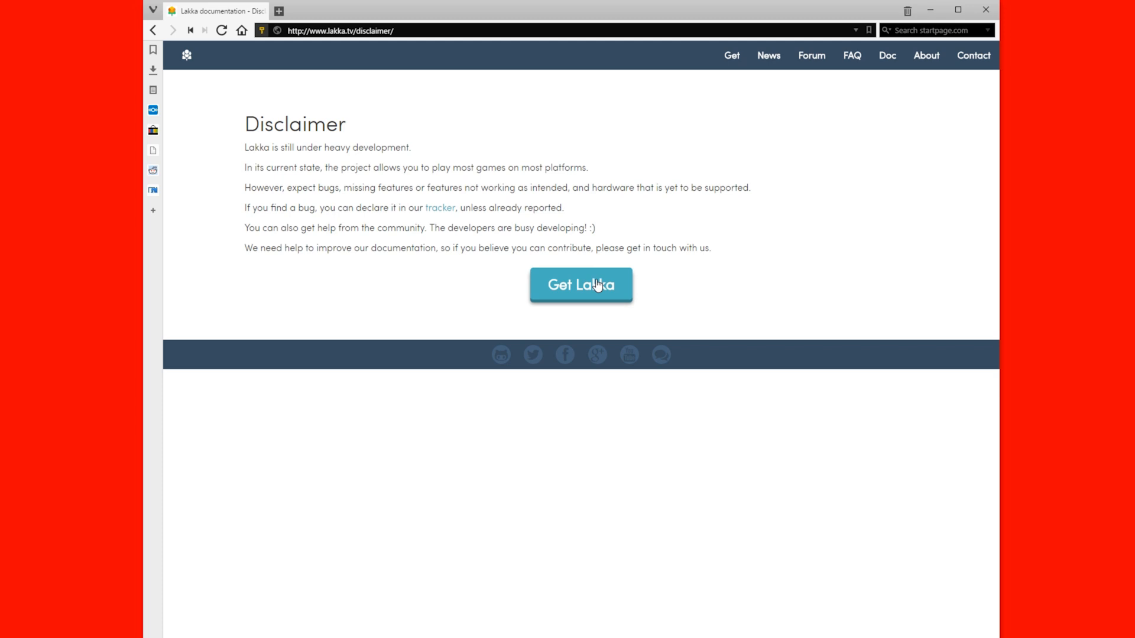
pyautogui.click(581, 284)
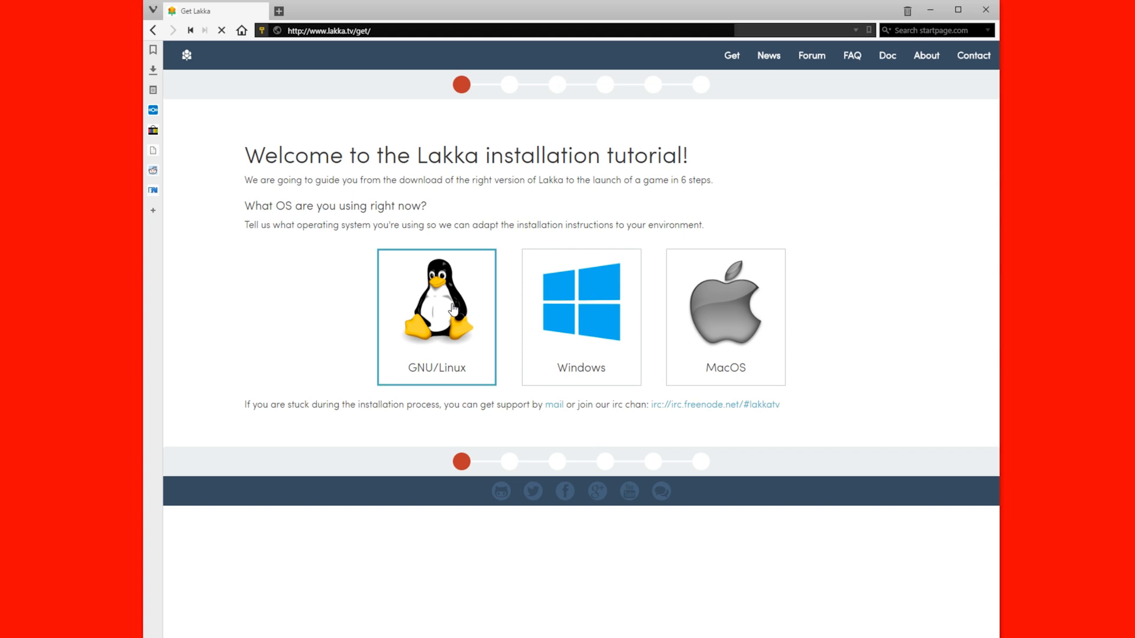
# Choose GNU/Linux and download the Lakka image for Raspberry Pi 2/3
pyautogui.click(438, 316)
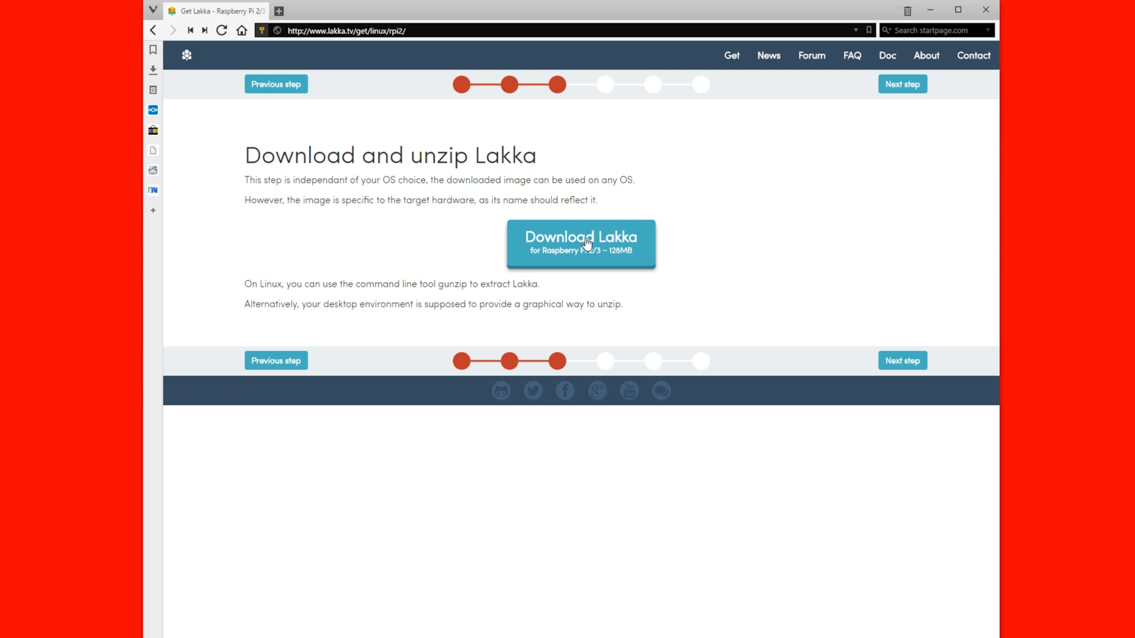
pyautogui.click(582, 245)
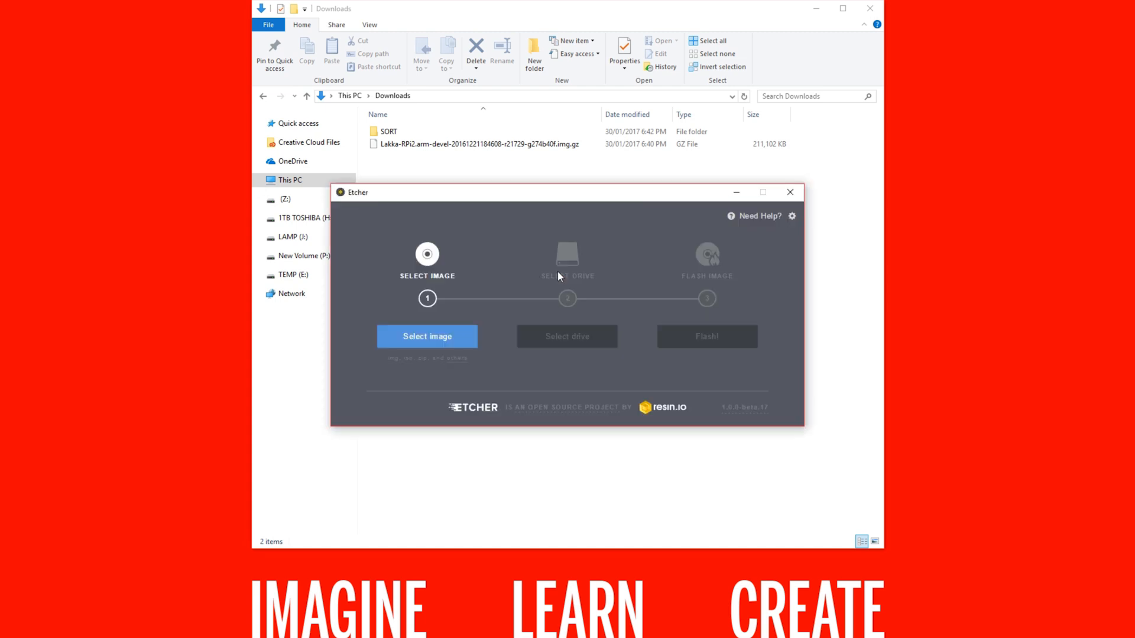
# Load the Lakka .img.gz as the source image and list the target drives
pyautogui.click(427, 336)
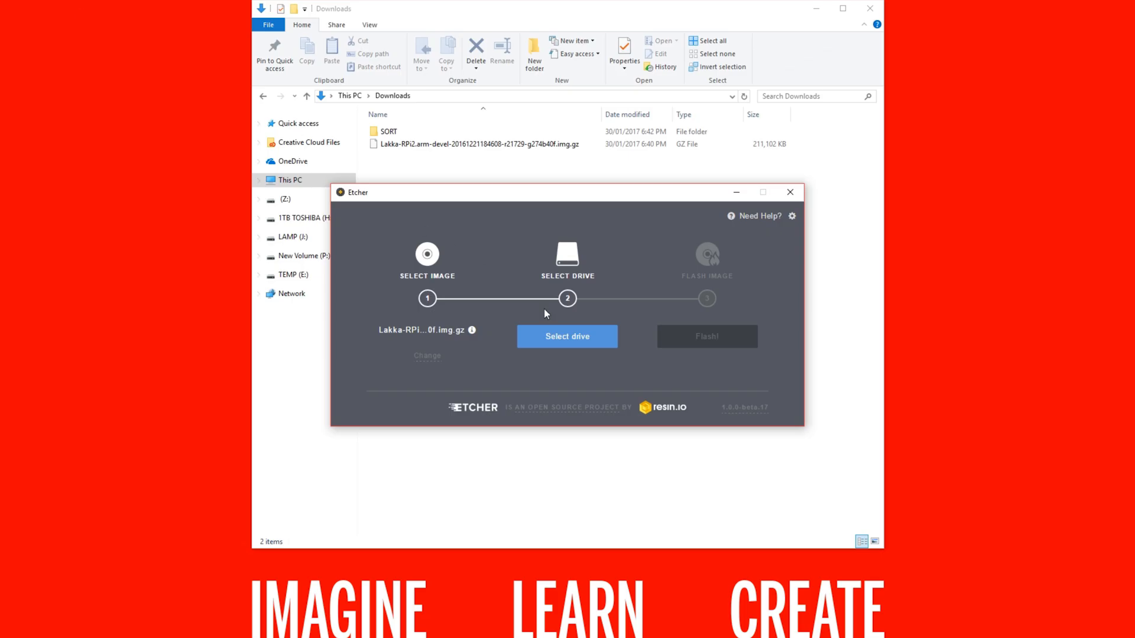
pyautogui.click(567, 336)
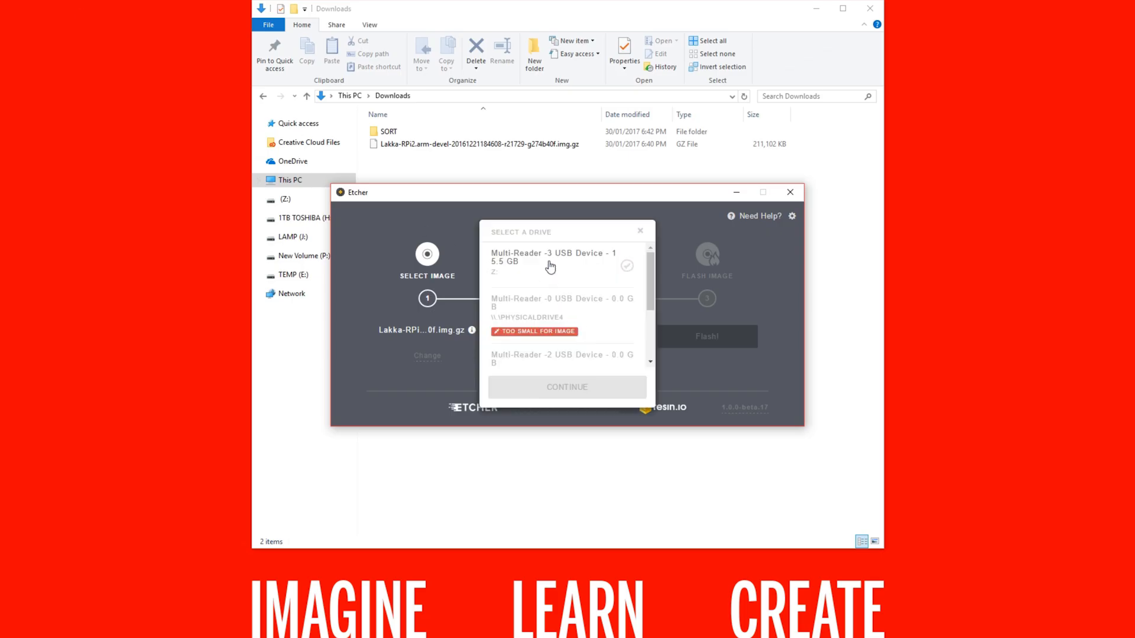
# Target the Multi-Reader 15.5 GB drive and begin flashing the Lakka image
pyautogui.click(557, 262)
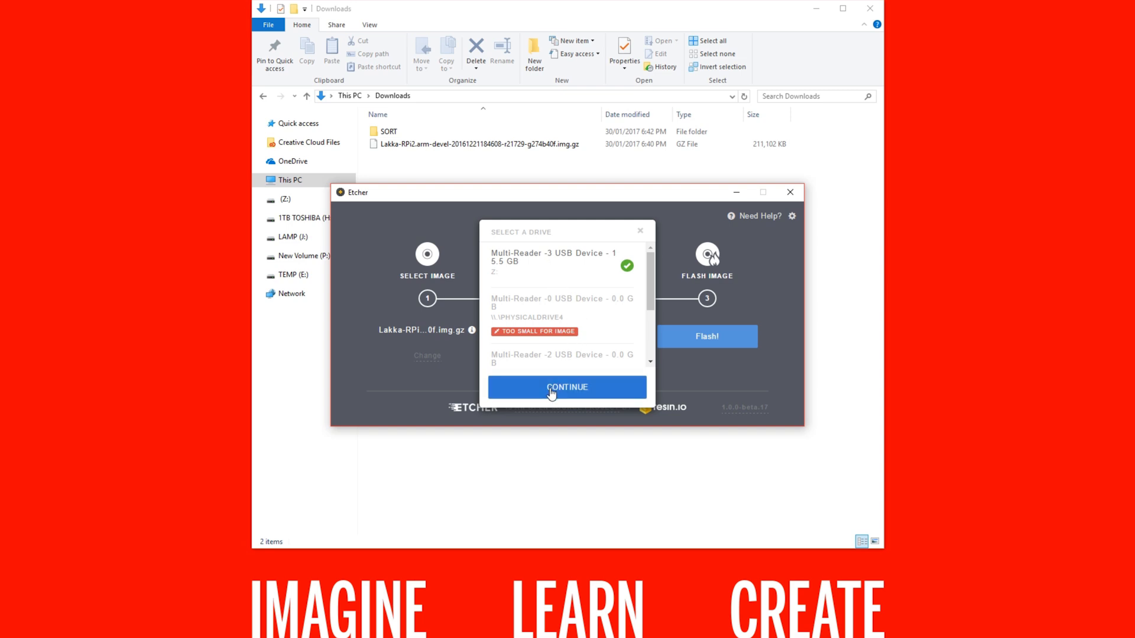
pyautogui.click(567, 386)
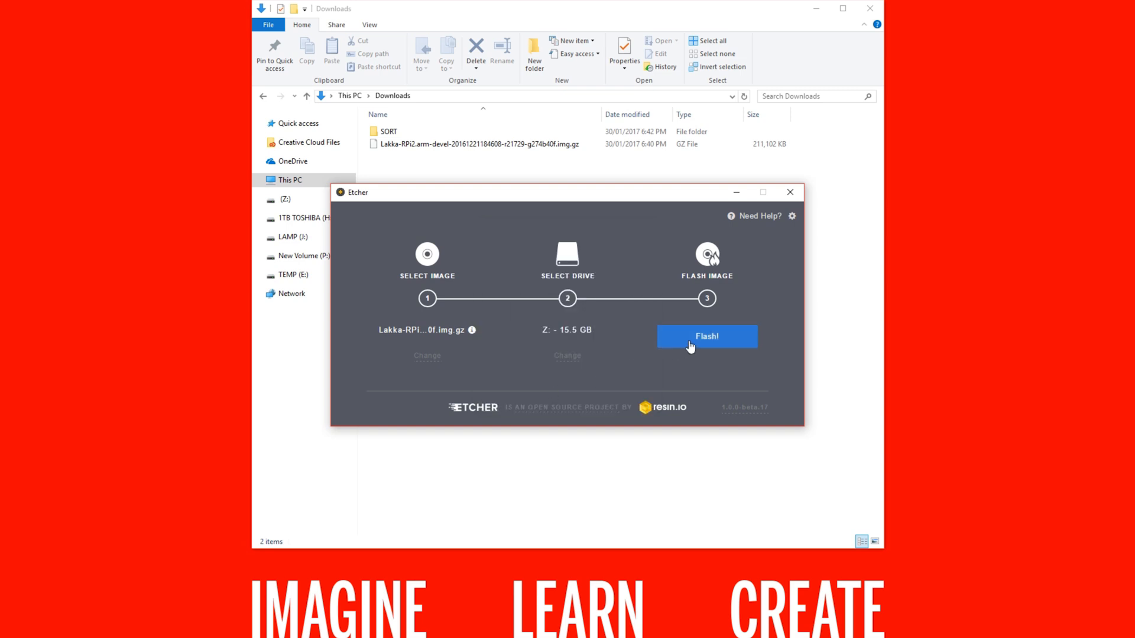
pyautogui.click(707, 336)
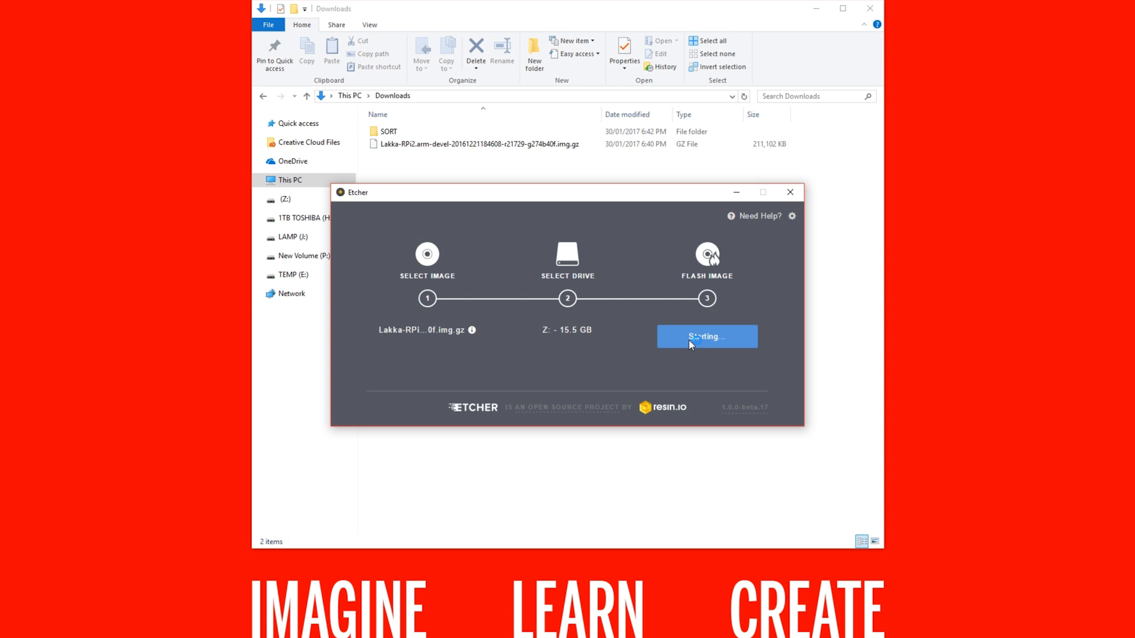